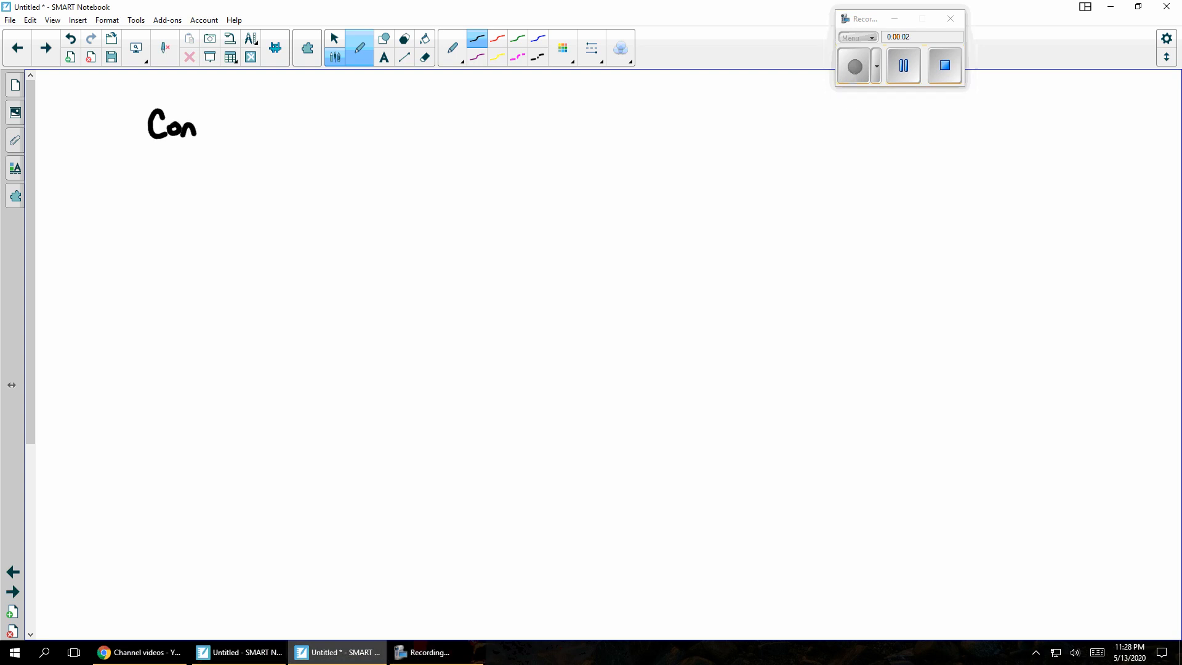
# - Handwrite 'Confidence interval' at top left and dot a black-and-green scatter at right
pyautogui.moveTo(200, 121); pyautogui.dragTo(272, 121)
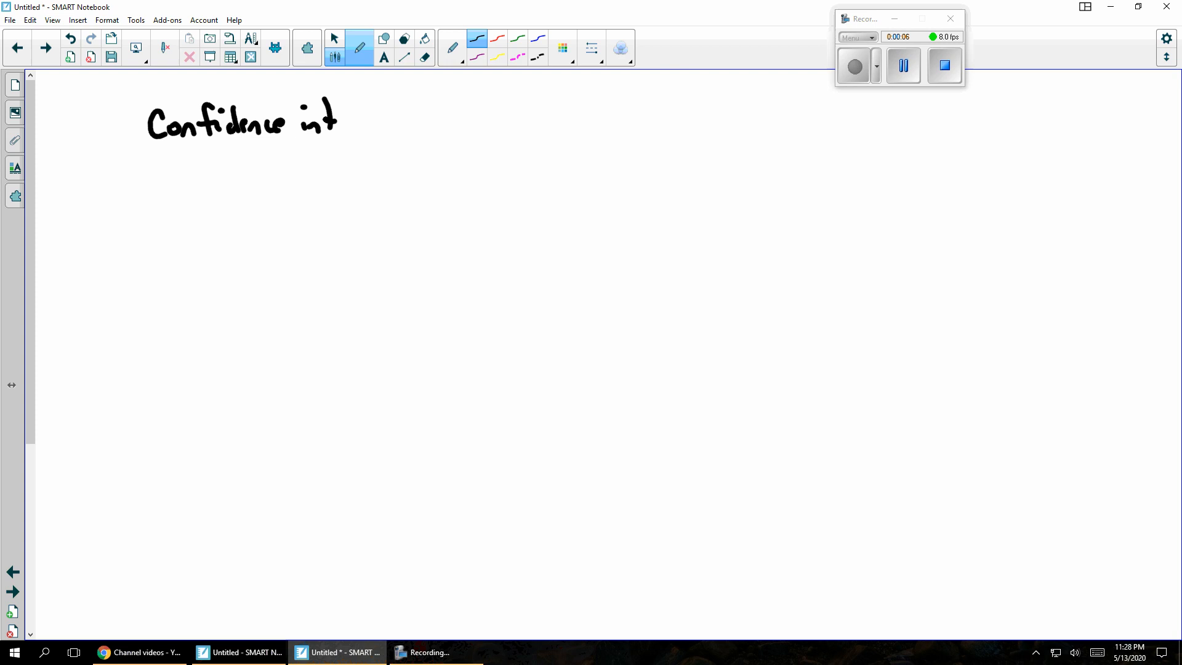
pyautogui.moveTo(339, 117); pyautogui.dragTo(392, 121)
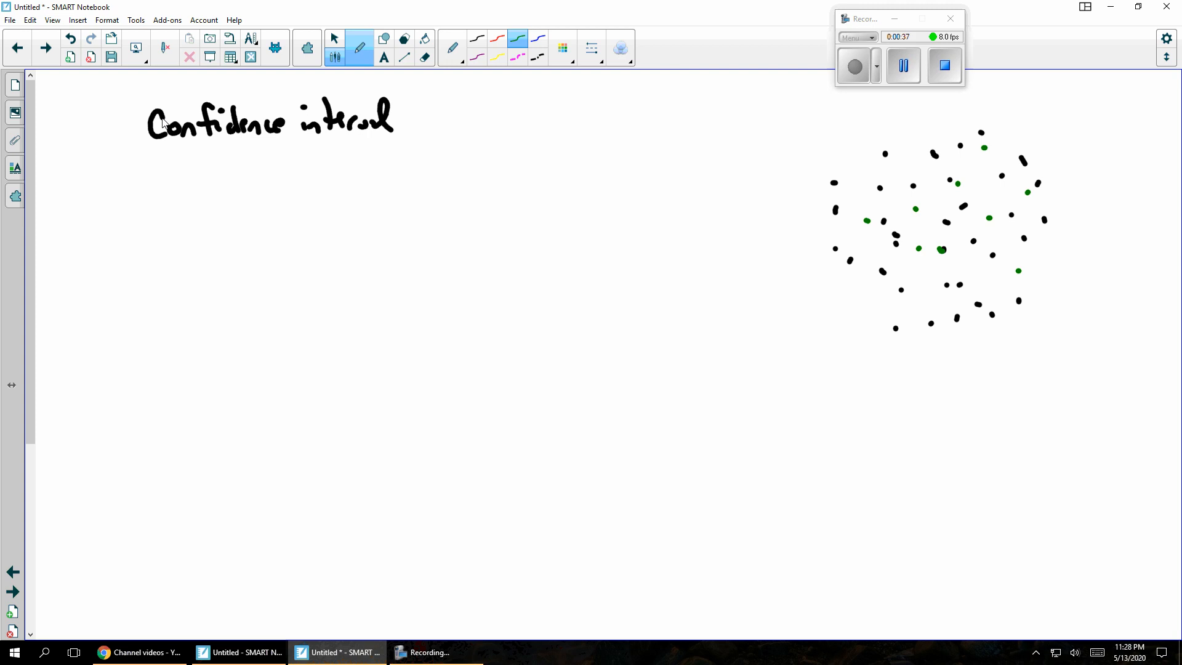
# - Write 'guess ± wiggle room', 'estimate ± margin of error' and 'statistic ± m.o.e.' under the heading
pyautogui.moveTo(173, 192); pyautogui.dragTo(158, 215)
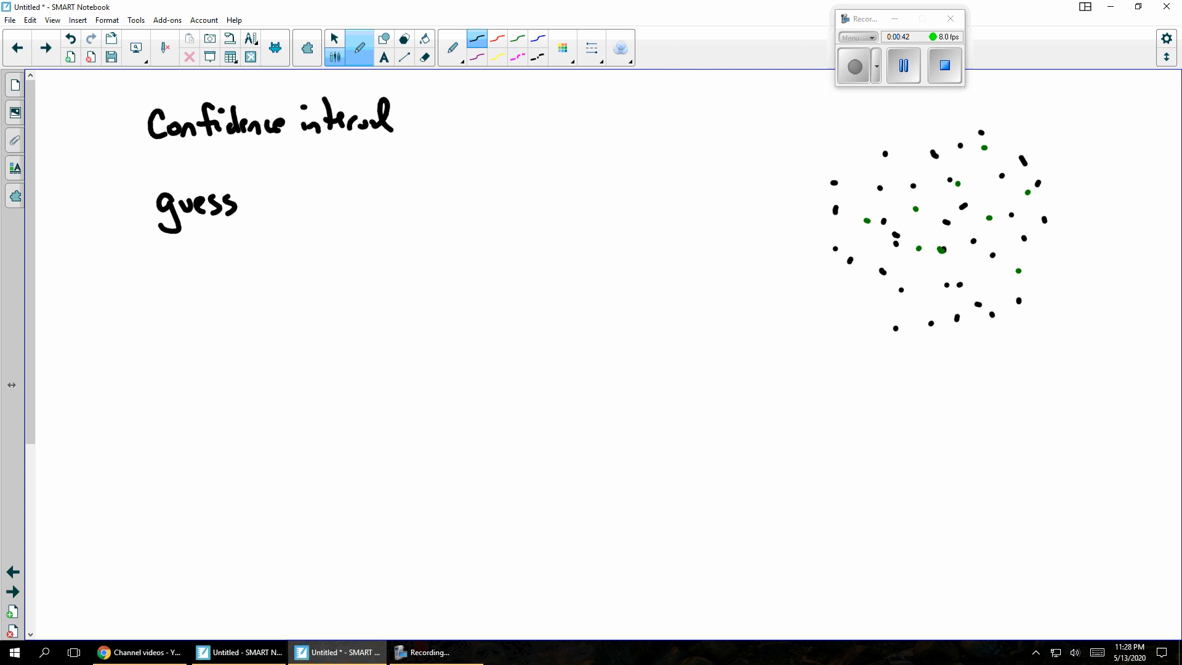
pyautogui.moveTo(256, 188); pyautogui.dragTo(313, 200)
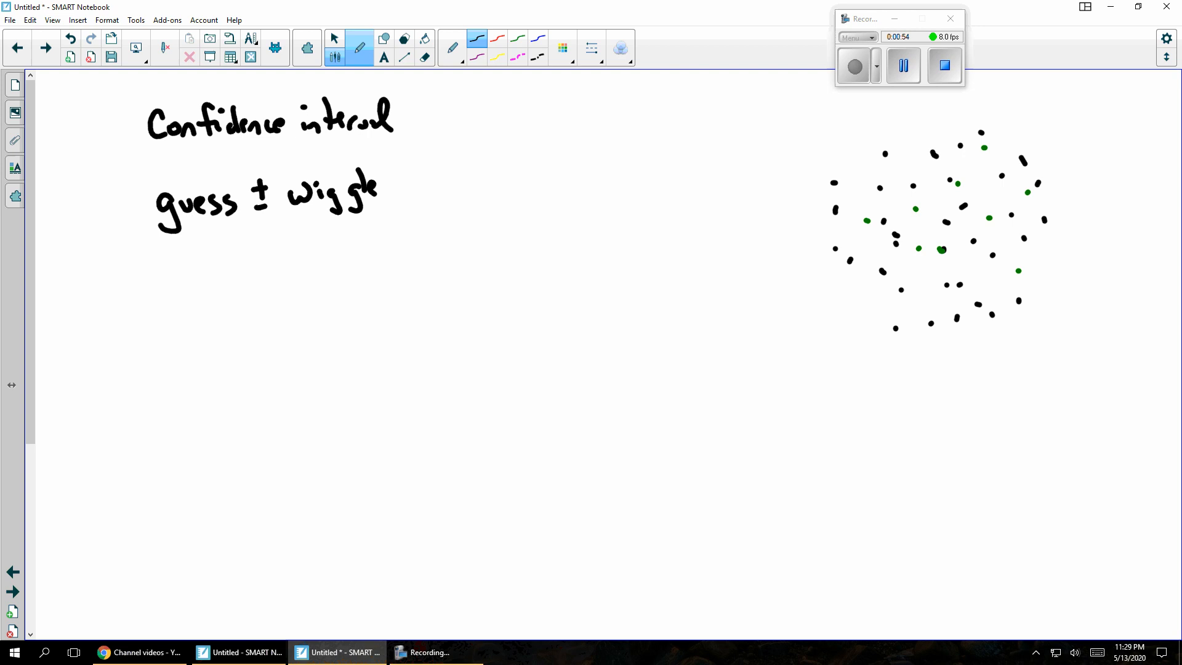
pyautogui.moveTo(392, 185); pyautogui.dragTo(459, 188)
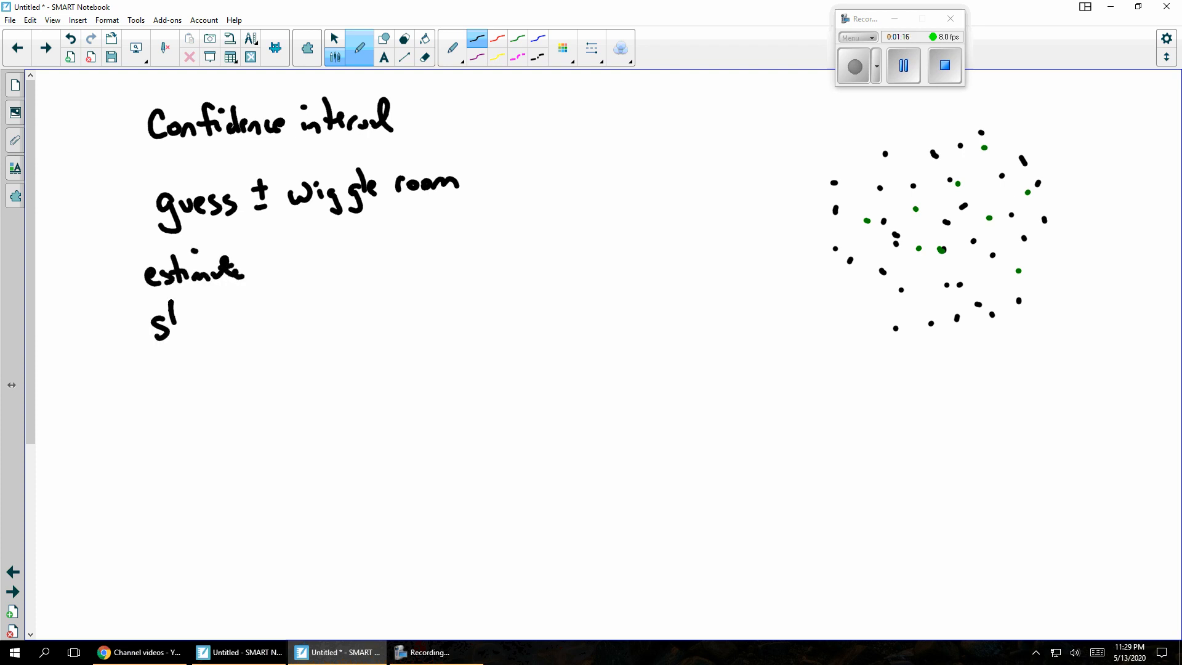
pyautogui.moveTo(162, 320); pyautogui.dragTo(241, 317)
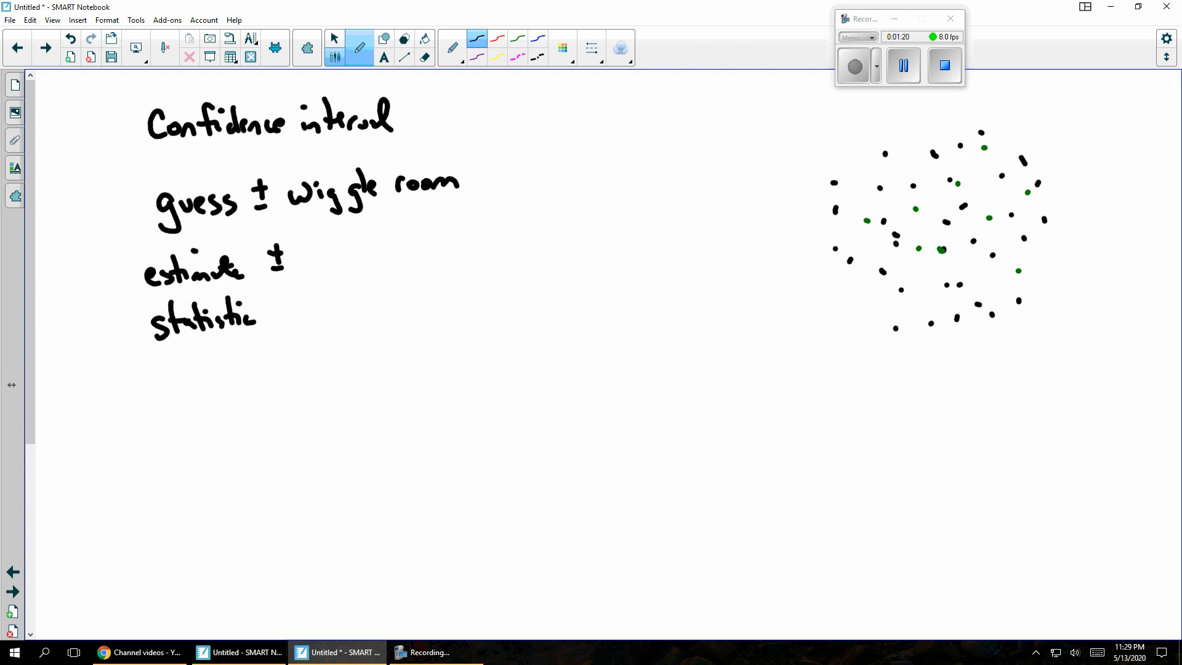
pyautogui.moveTo(301, 264); pyautogui.dragTo(388, 264)
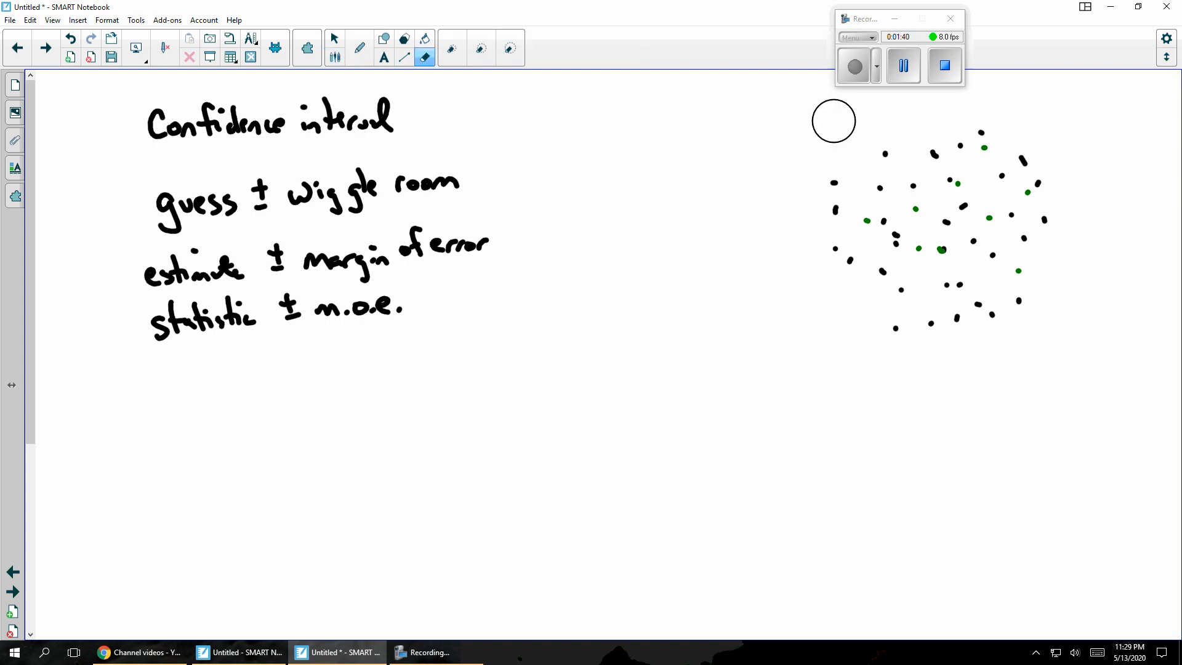
# - Erase the dot scatter and write x̄ ± z* σ/√n in red
pyautogui.click(359, 38)
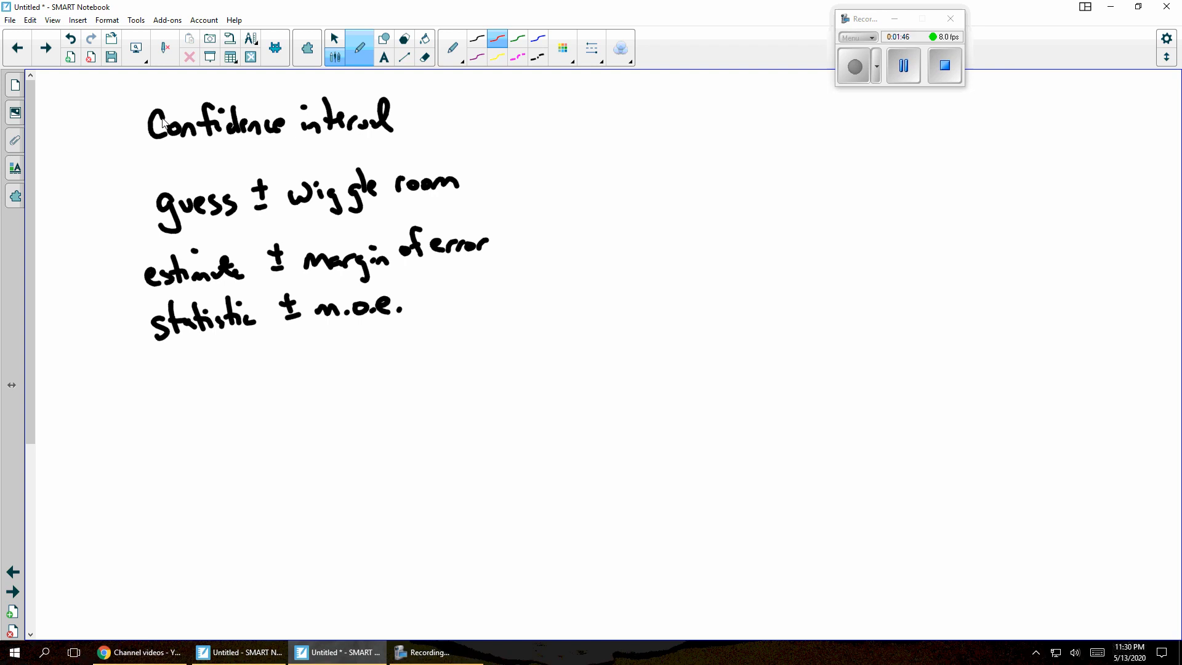
pyautogui.moveTo(697, 168); pyautogui.dragTo(684, 187)
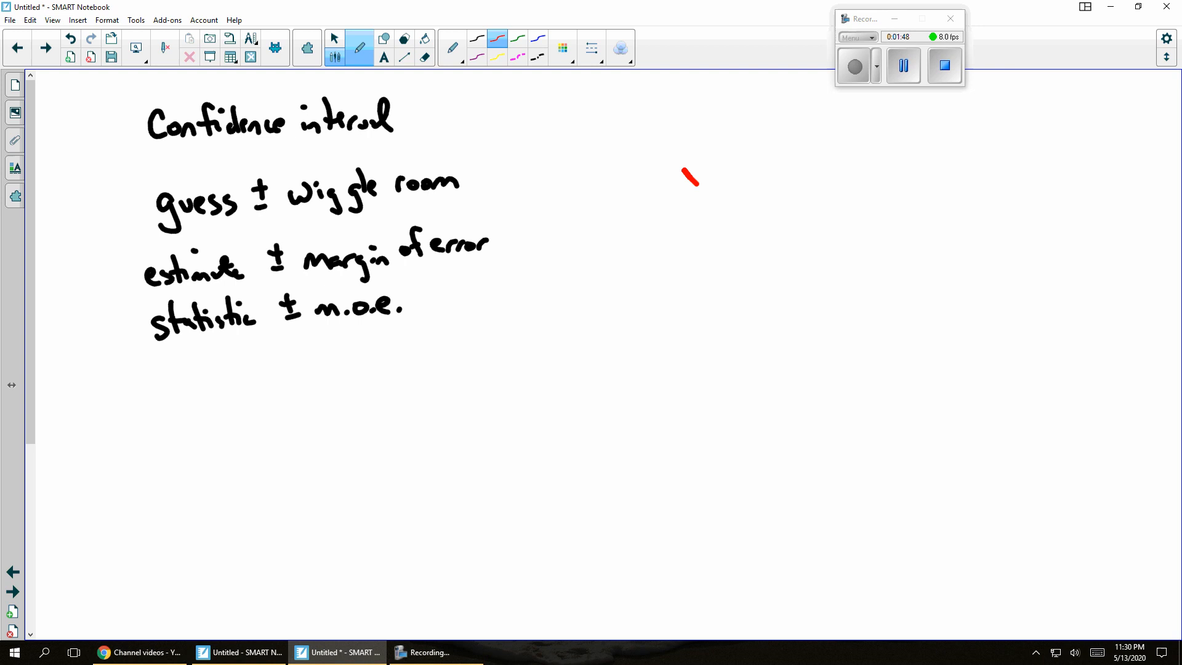
pyautogui.moveTo(684, 184); pyautogui.dragTo(701, 170)
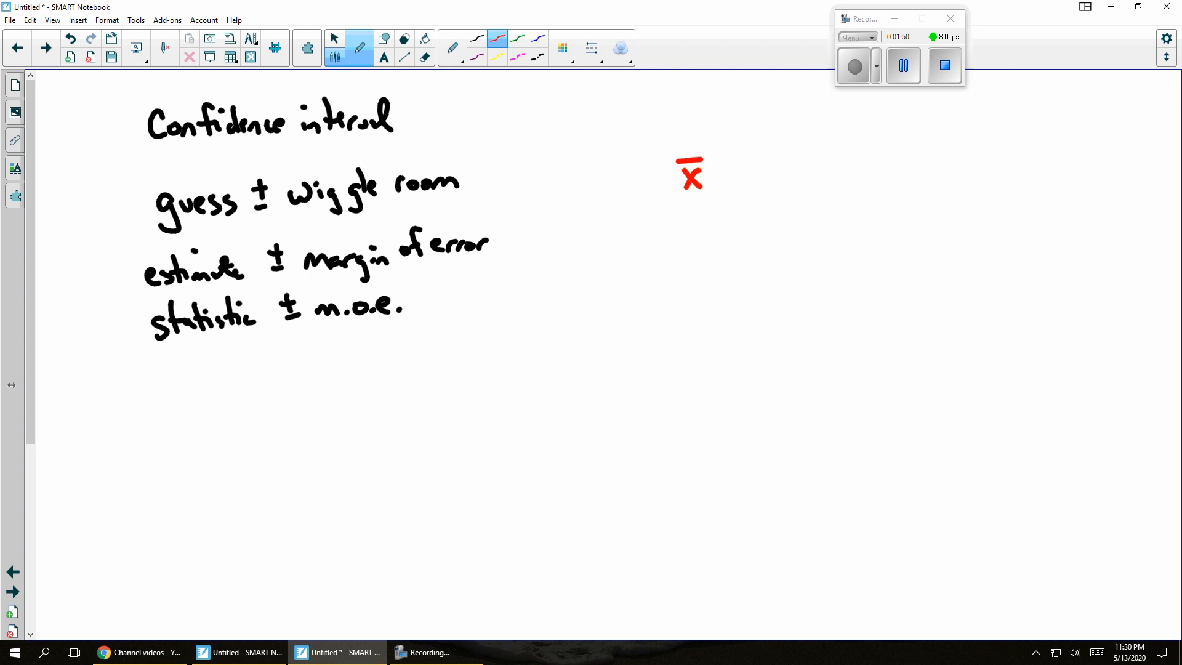
pyautogui.moveTo(727, 158); pyautogui.dragTo(732, 182)
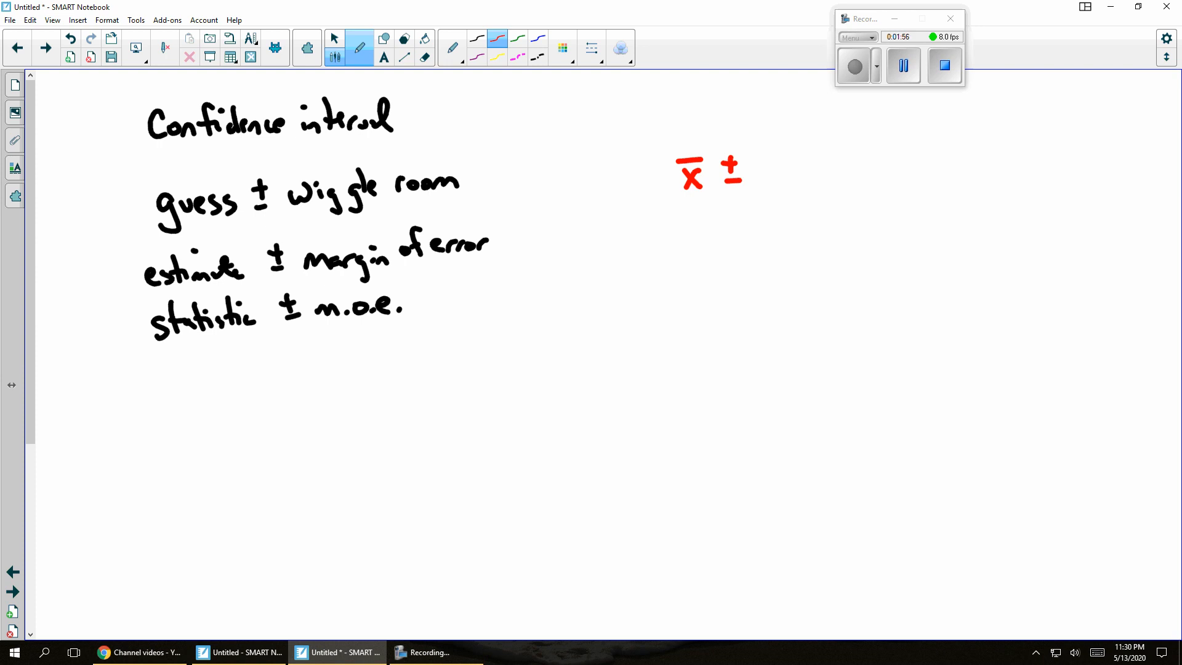
pyautogui.moveTo(757, 173); pyautogui.dragTo(792, 158)
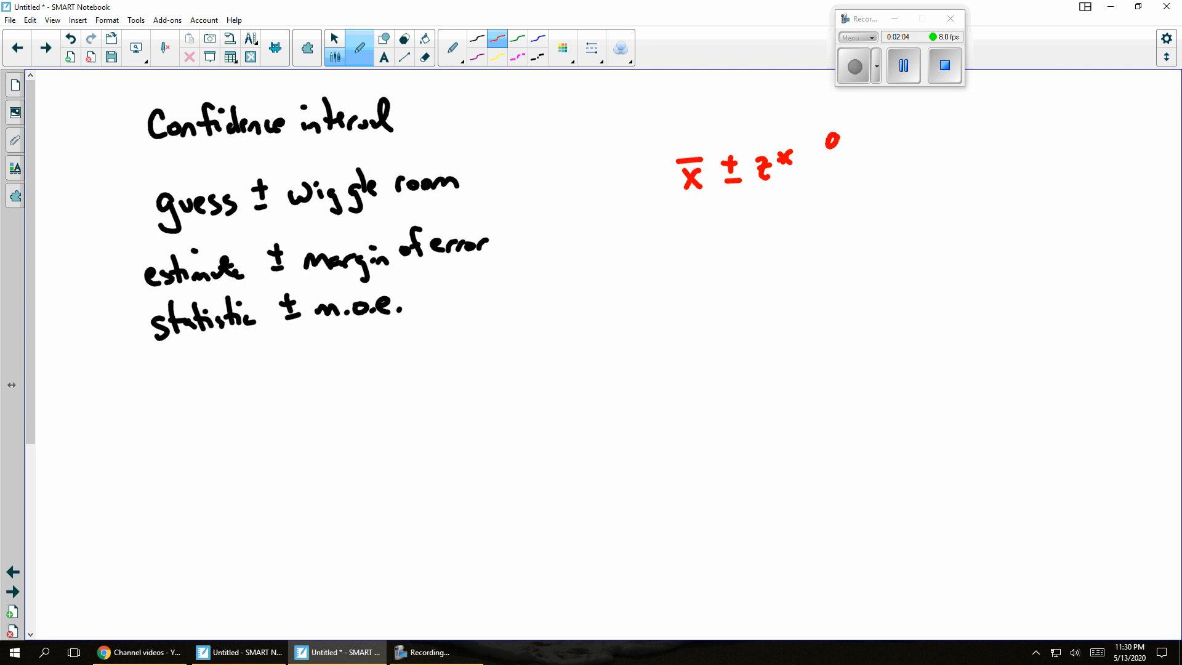
pyautogui.moveTo(833, 140); pyautogui.dragTo(852, 189)
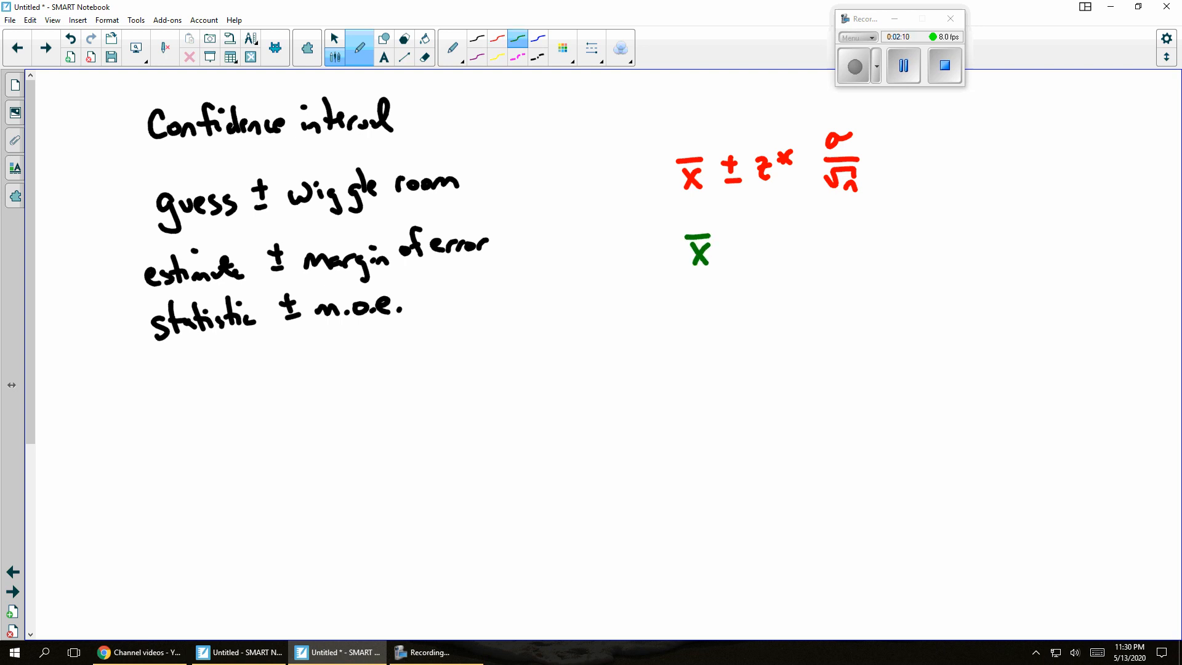
# - Write the t interval x̄ ± t* s/√n in green below it
pyautogui.moveTo(735, 242); pyautogui.dragTo(746, 260)
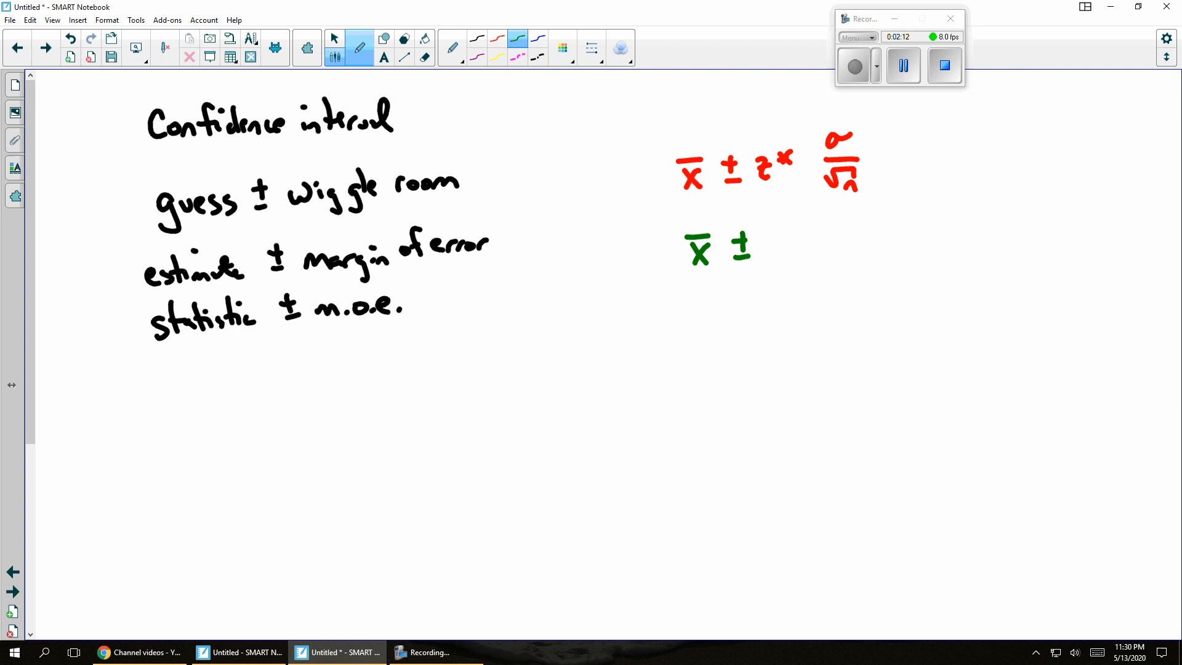
pyautogui.moveTo(772, 226); pyautogui.dragTo(776, 260)
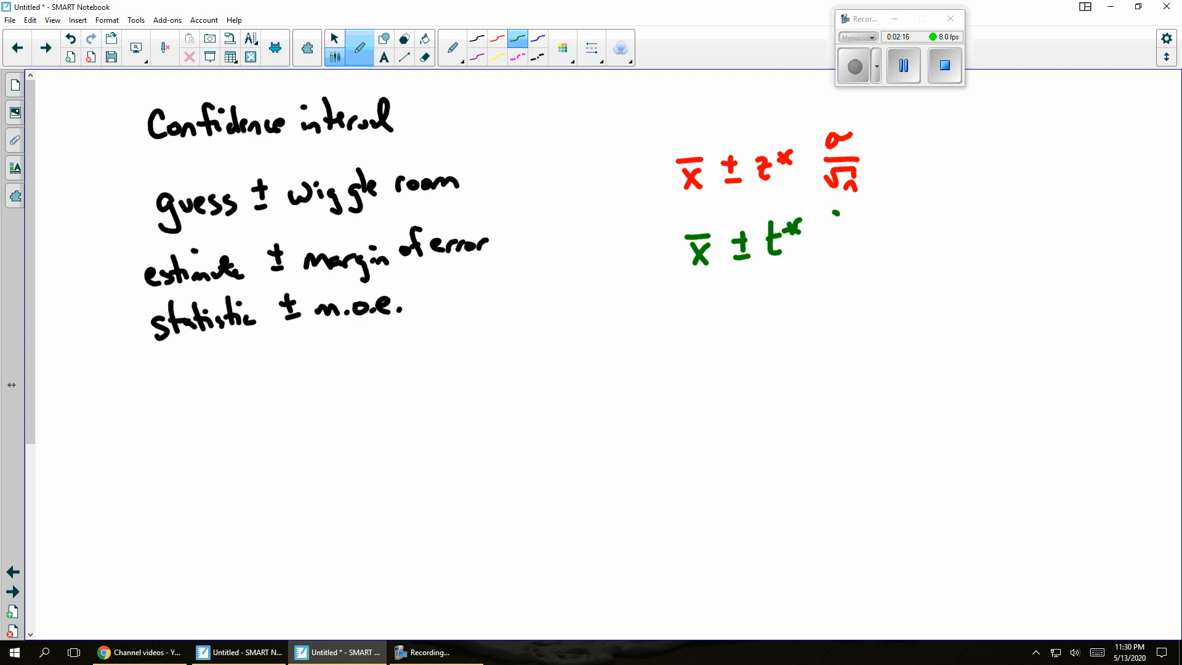
pyautogui.moveTo(825, 226); pyautogui.dragTo(851, 260)
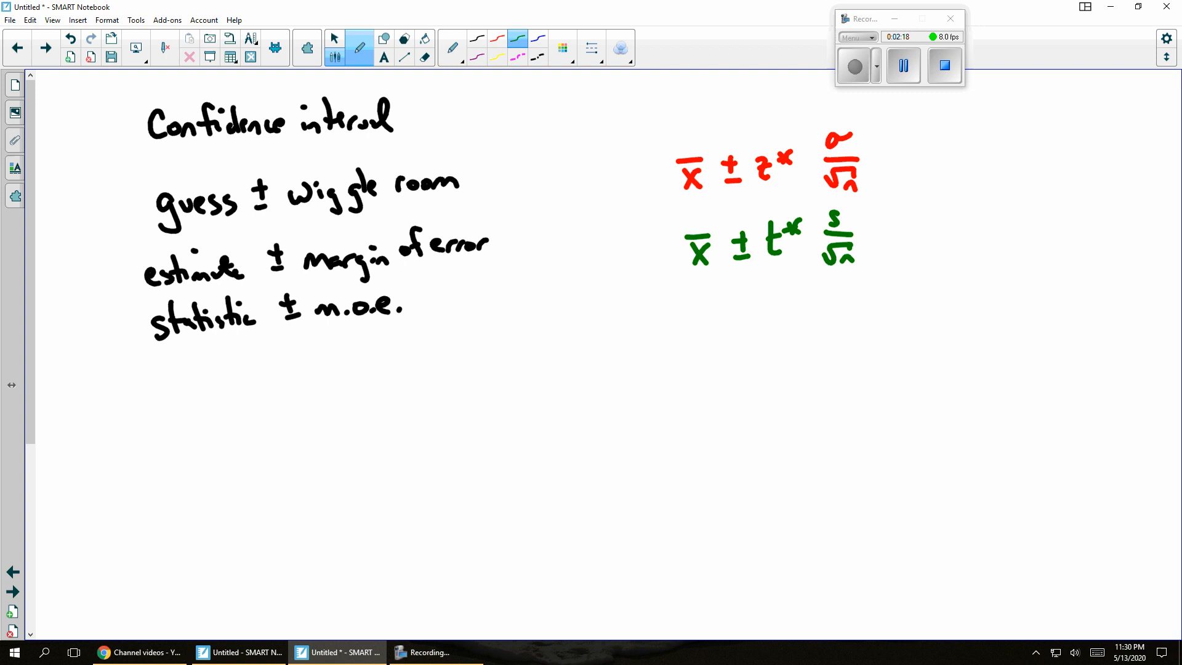
pyautogui.moveTo(701, 309); pyautogui.dragTo(701, 346)
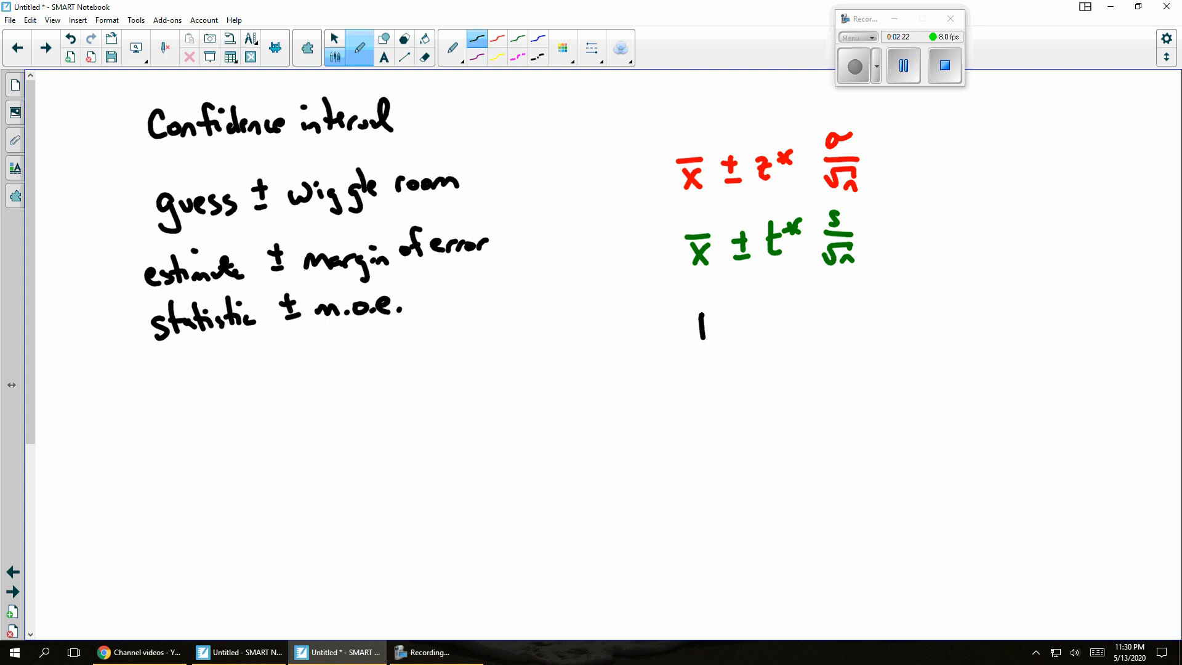
# - Write the one-proportion interval p̂ ± z*√(p̂(1−p̂)/n) in black
pyautogui.moveTo(694, 316); pyautogui.dragTo(750, 309)
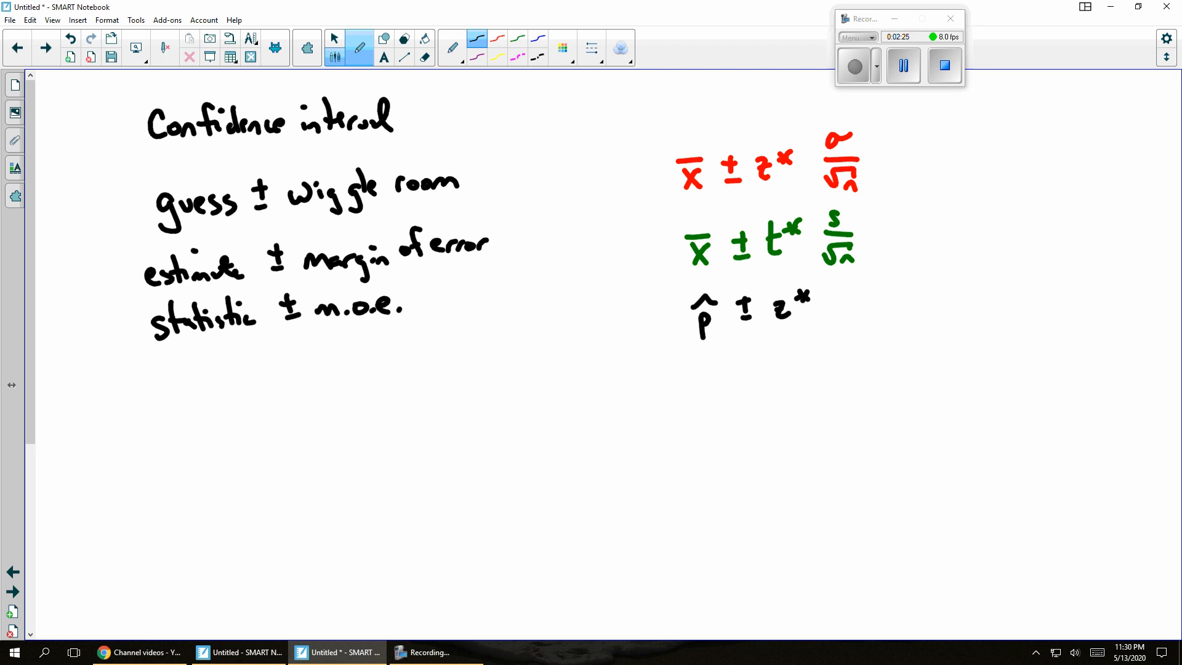
pyautogui.moveTo(829, 316); pyautogui.dragTo(927, 279)
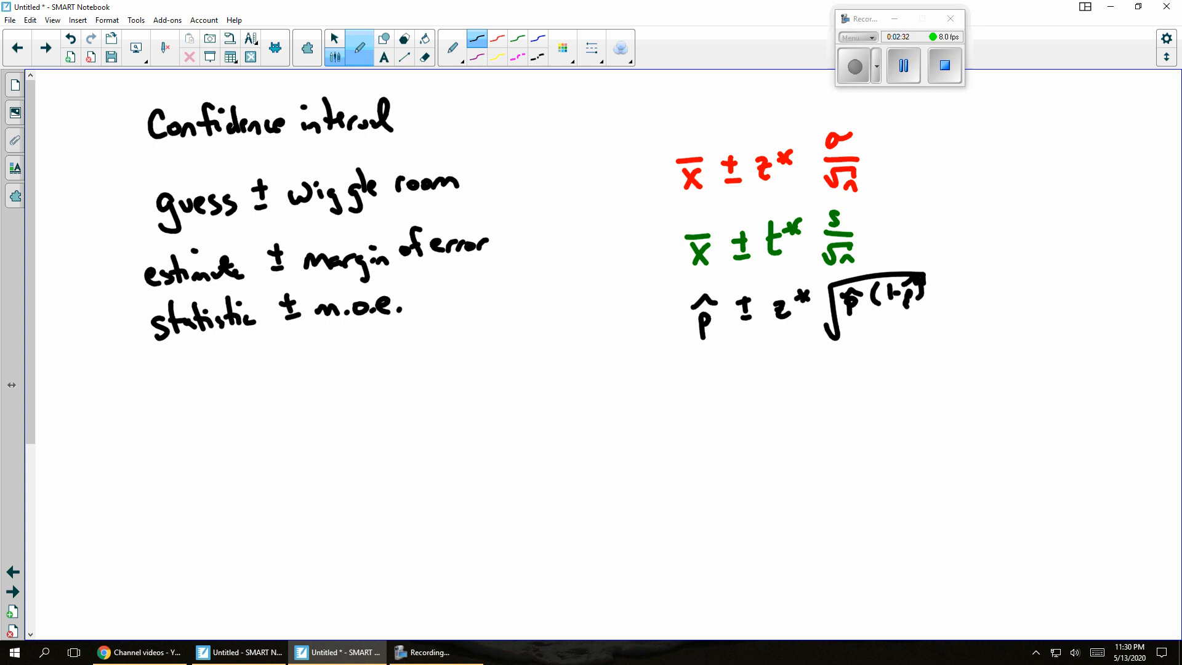
pyautogui.moveTo(843, 315); pyautogui.dragTo(889, 328)
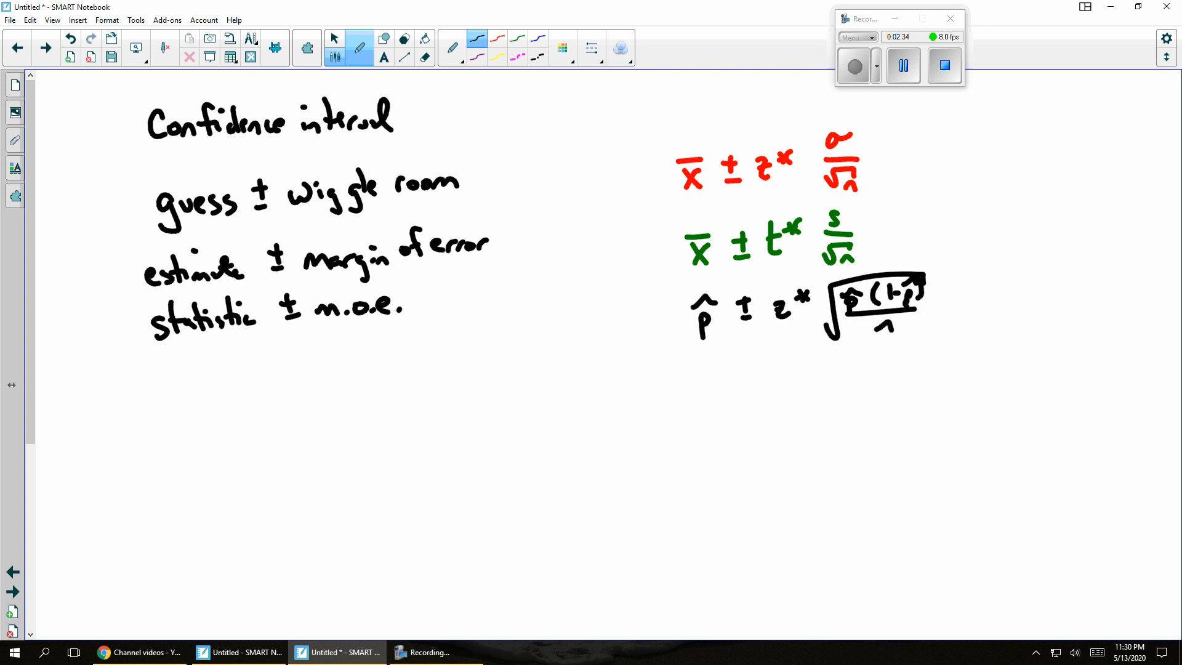
# - Write (x̄₁−x̄₂) ± z*√(σ₁²/n₁+σ₂²/n₂) in black below it
pyautogui.moveTo(655, 381); pyautogui.dragTo(723, 384)
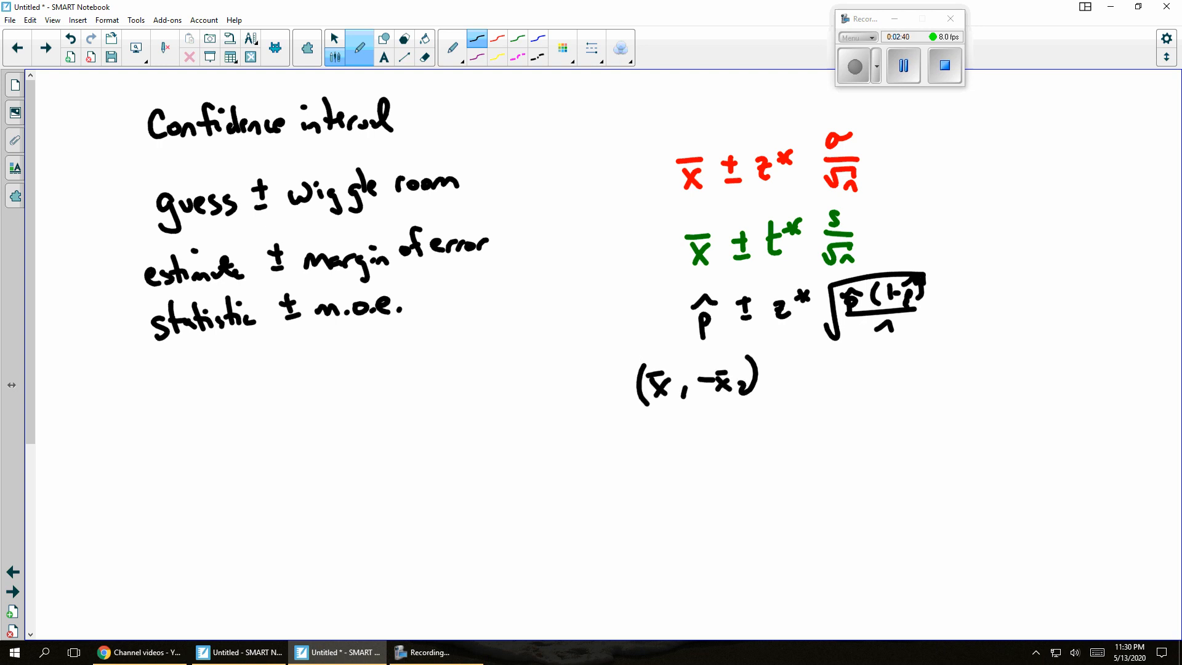
pyautogui.moveTo(788, 373); pyautogui.dragTo(818, 376)
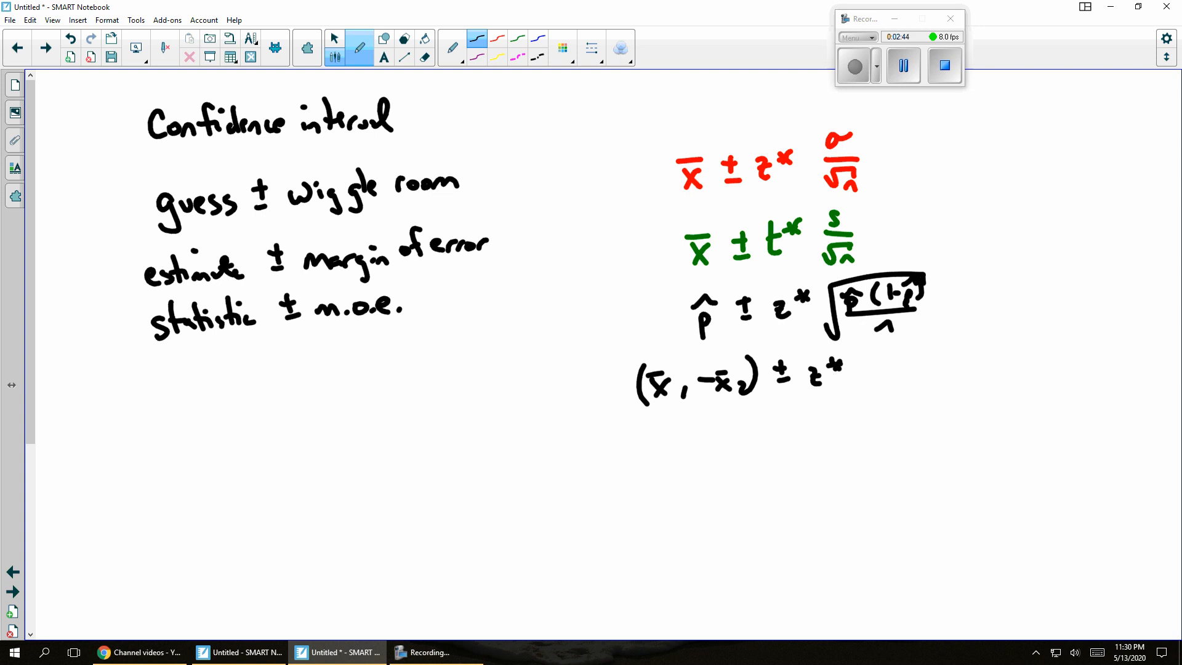
pyautogui.moveTo(874, 422); pyautogui.dragTo(1013, 340)
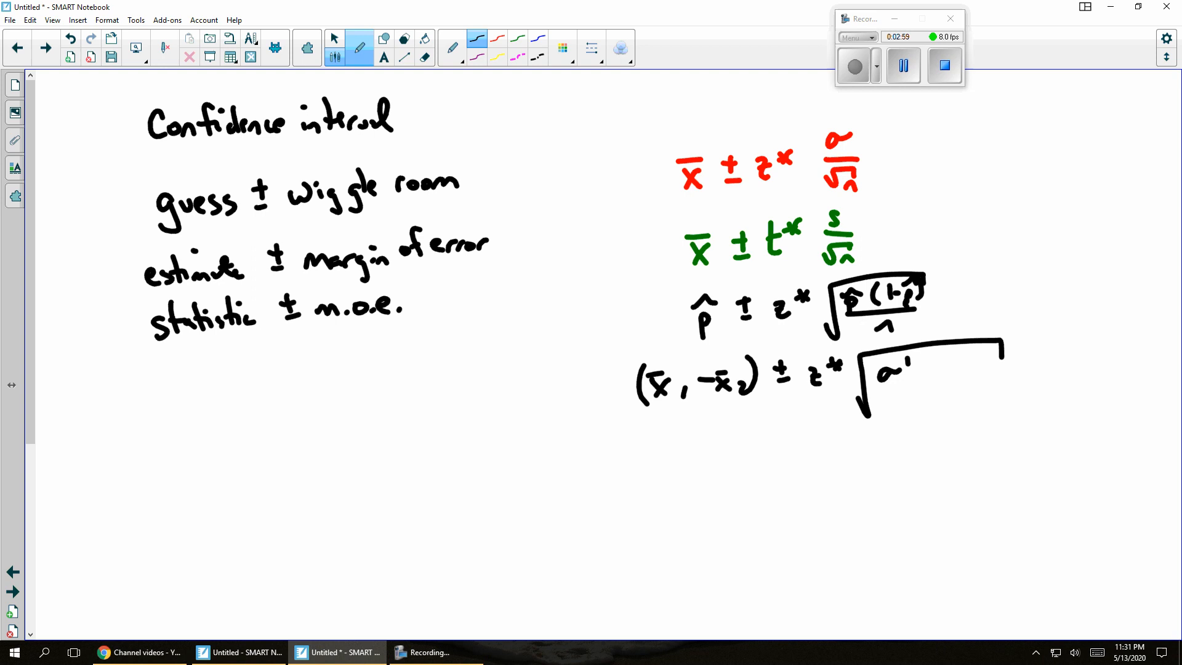
pyautogui.moveTo(897, 362); pyautogui.dragTo(893, 411)
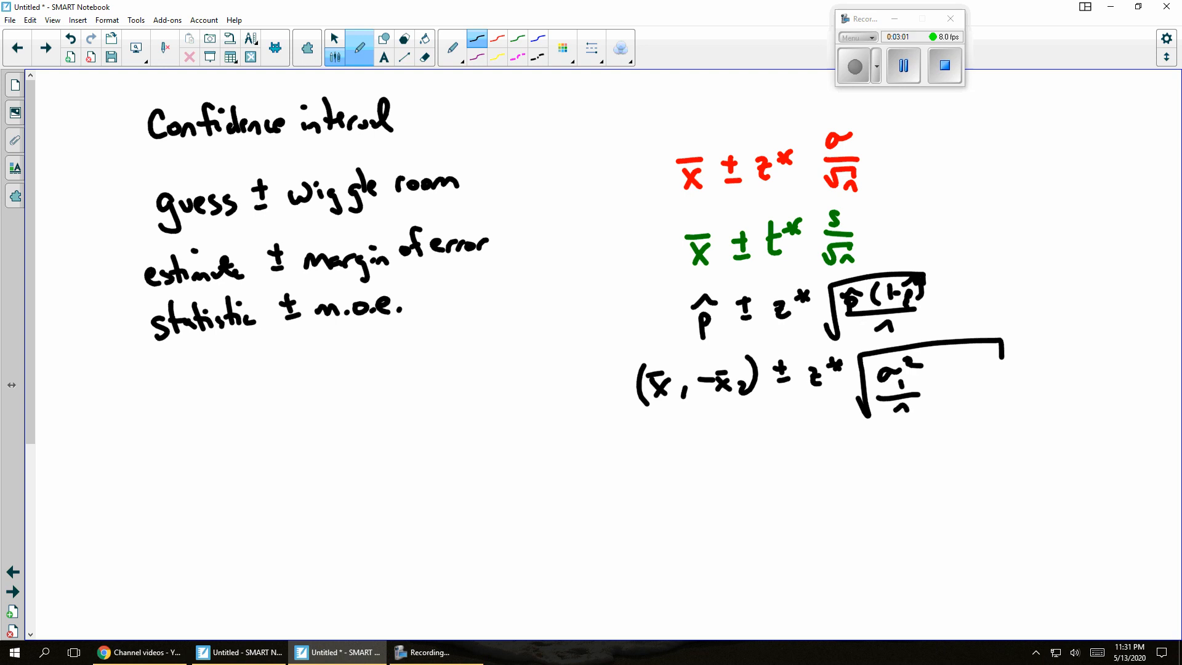
pyautogui.moveTo(934, 369); pyautogui.dragTo(979, 392)
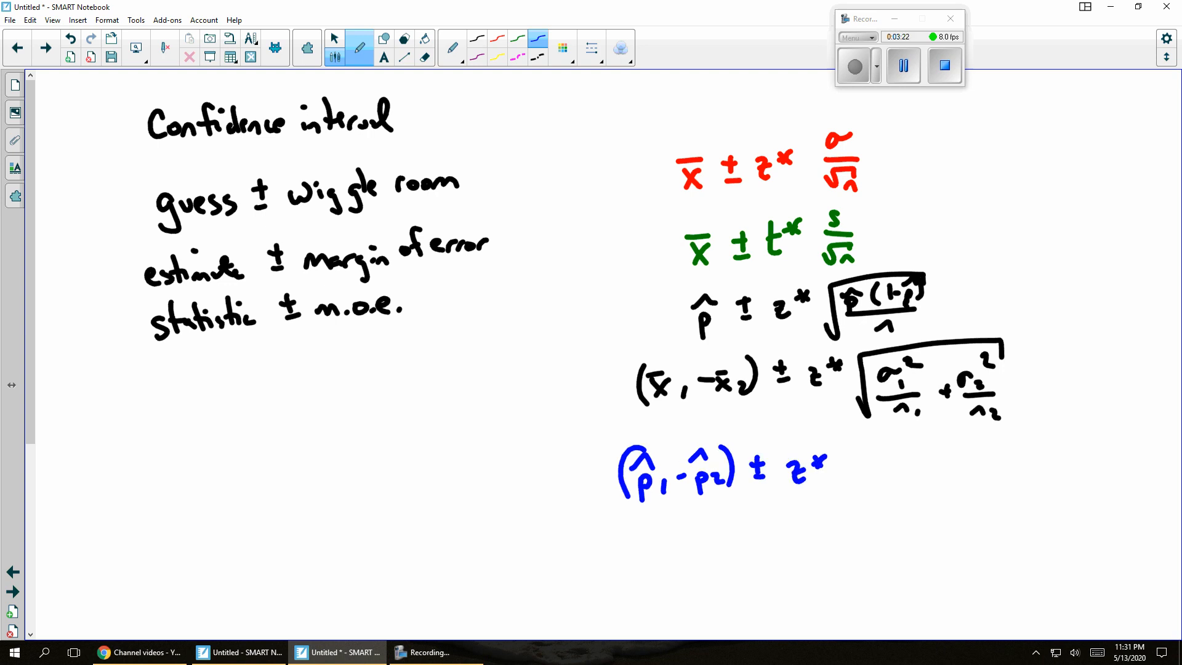
# - Draw the blue root term √(p̂₁(1−p̂₁)/n₁ + p̂₂(1−p̂₂)/n₂)
pyautogui.moveTo(852, 452); pyautogui.dragTo(863, 520)
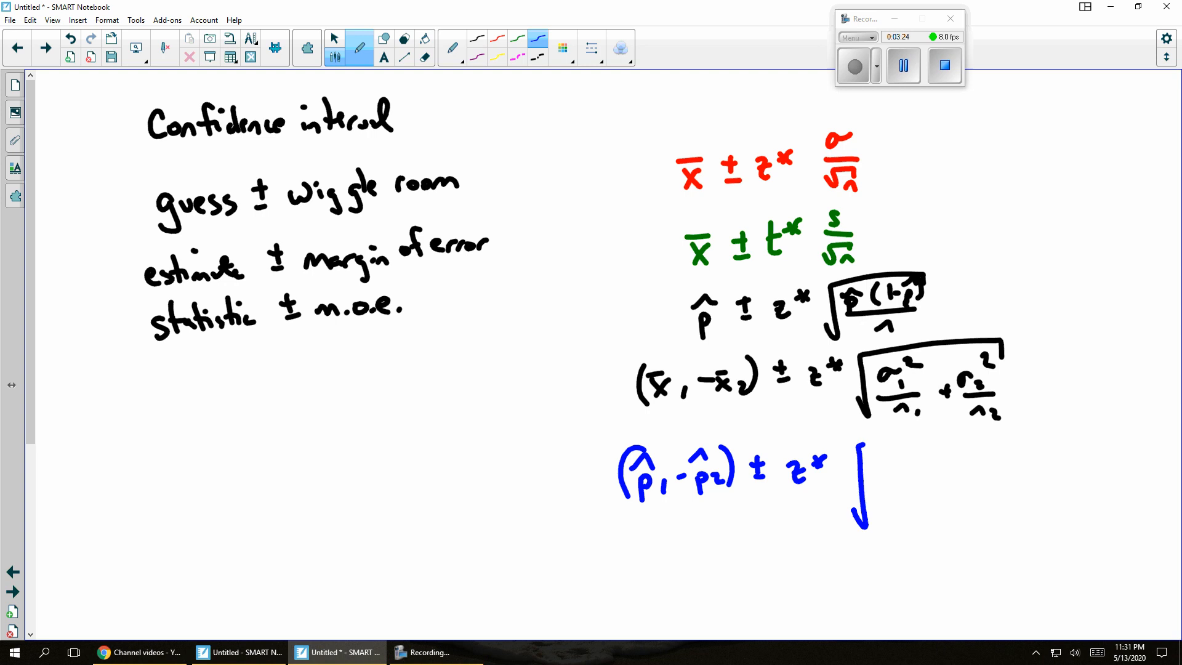
pyautogui.moveTo(863, 445); pyautogui.dragTo(1037, 437)
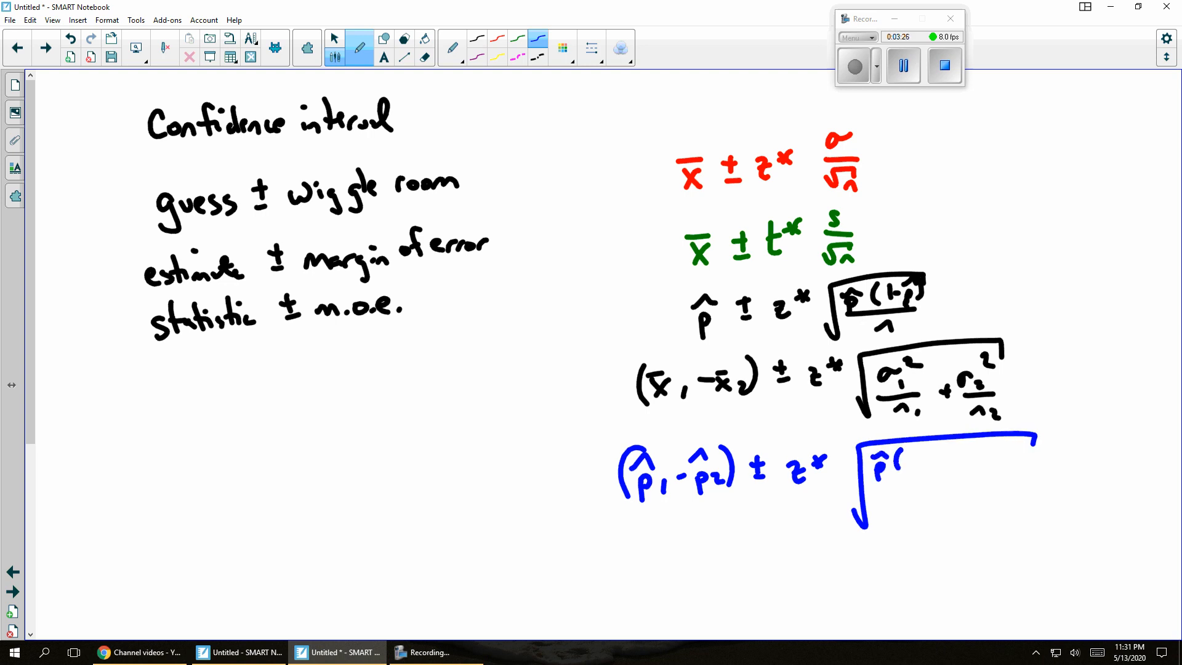
pyautogui.moveTo(890, 459); pyautogui.dragTo(964, 467)
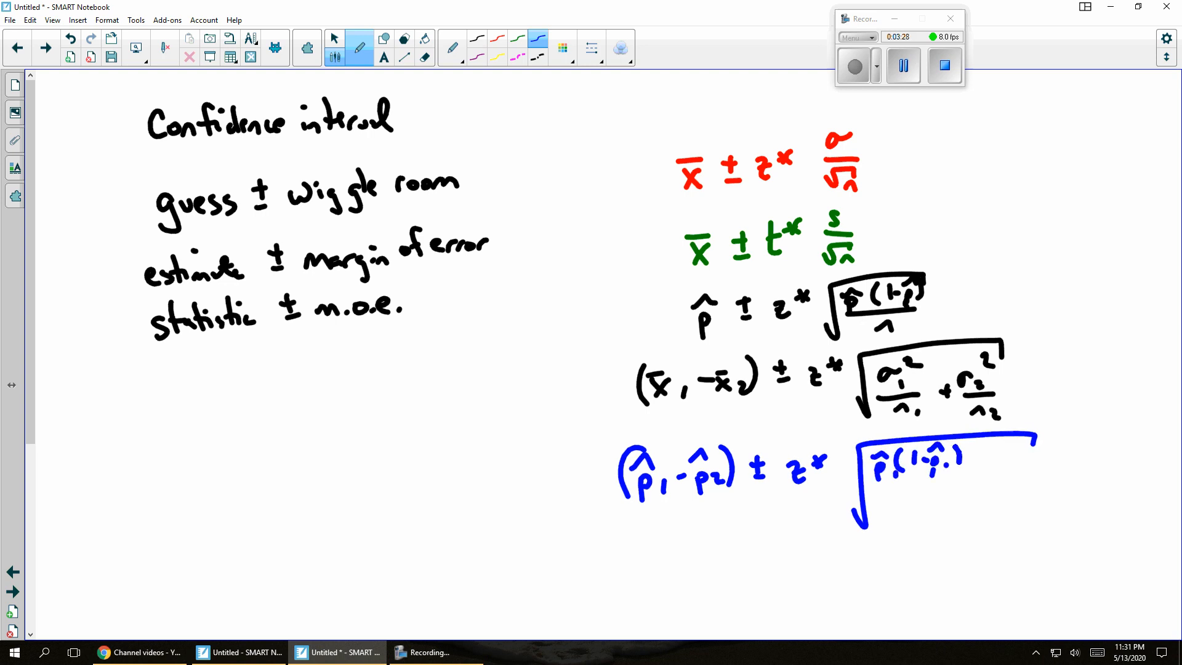
pyautogui.moveTo(890, 490); pyautogui.dragTo(994, 467)
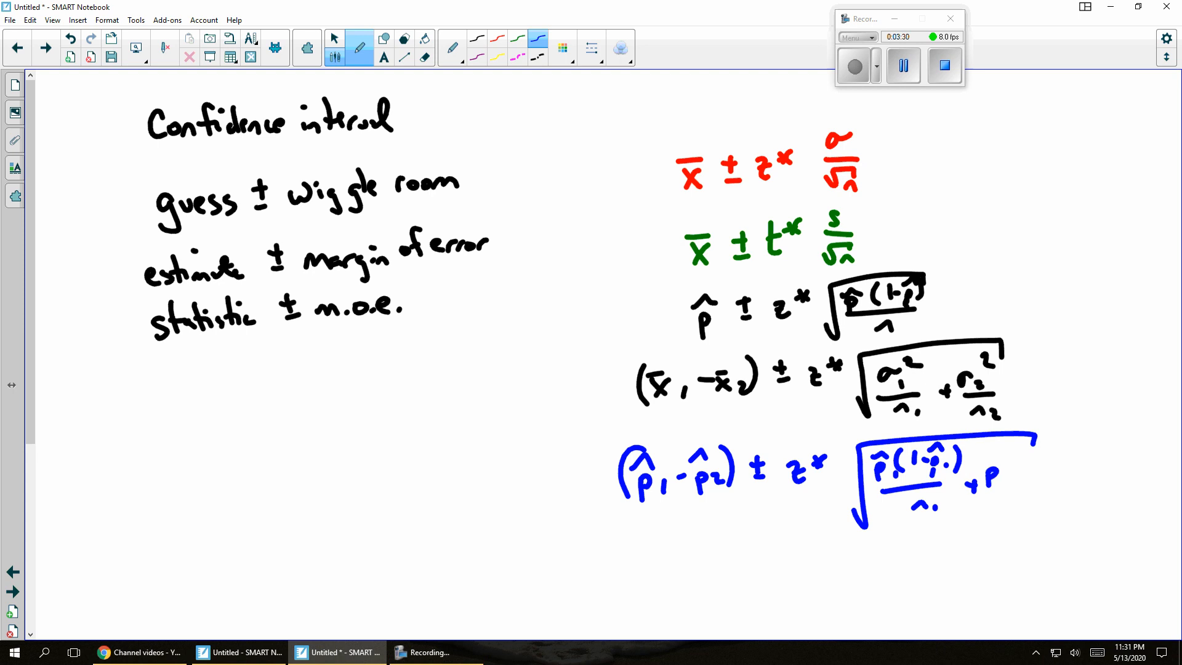
pyautogui.moveTo(987, 467); pyautogui.dragTo(1055, 463)
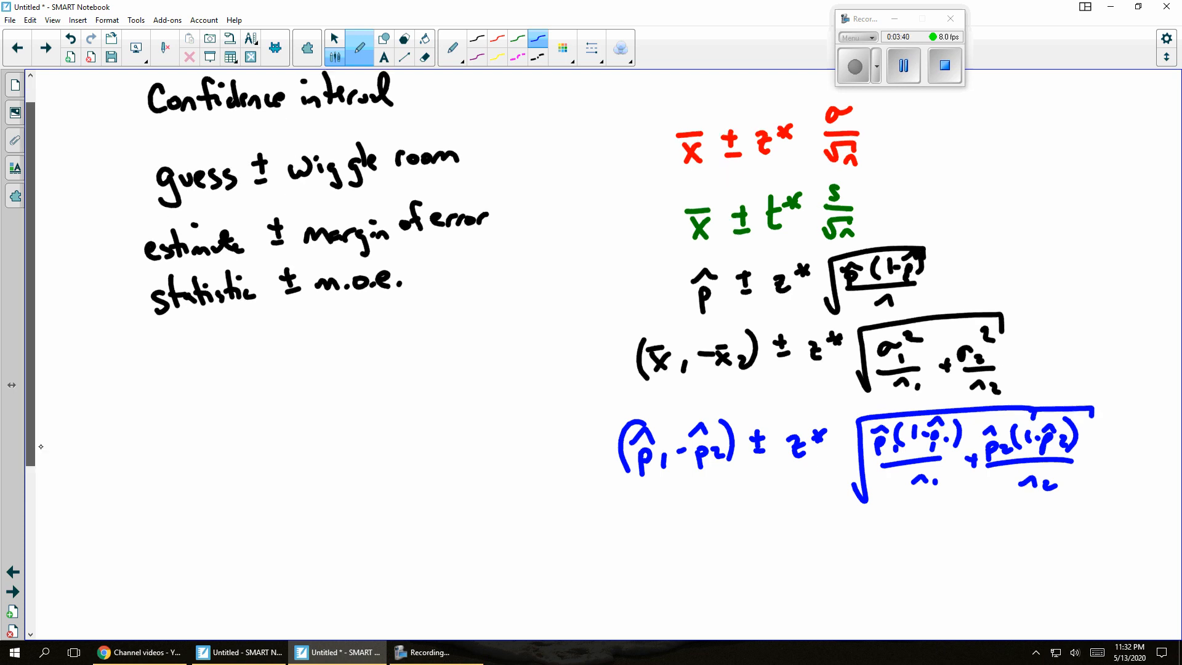
# - Write the green slope interval b ± t* SE_b below
pyautogui.scroll(-3)
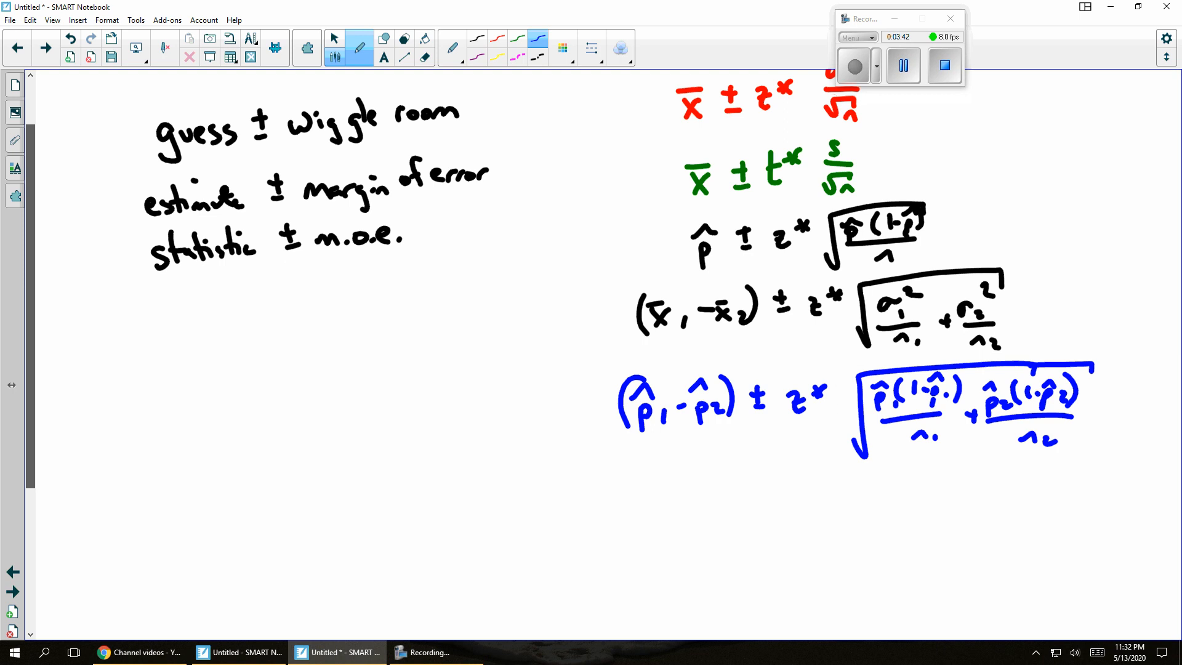
pyautogui.moveTo(678, 501); pyautogui.dragTo(682, 531)
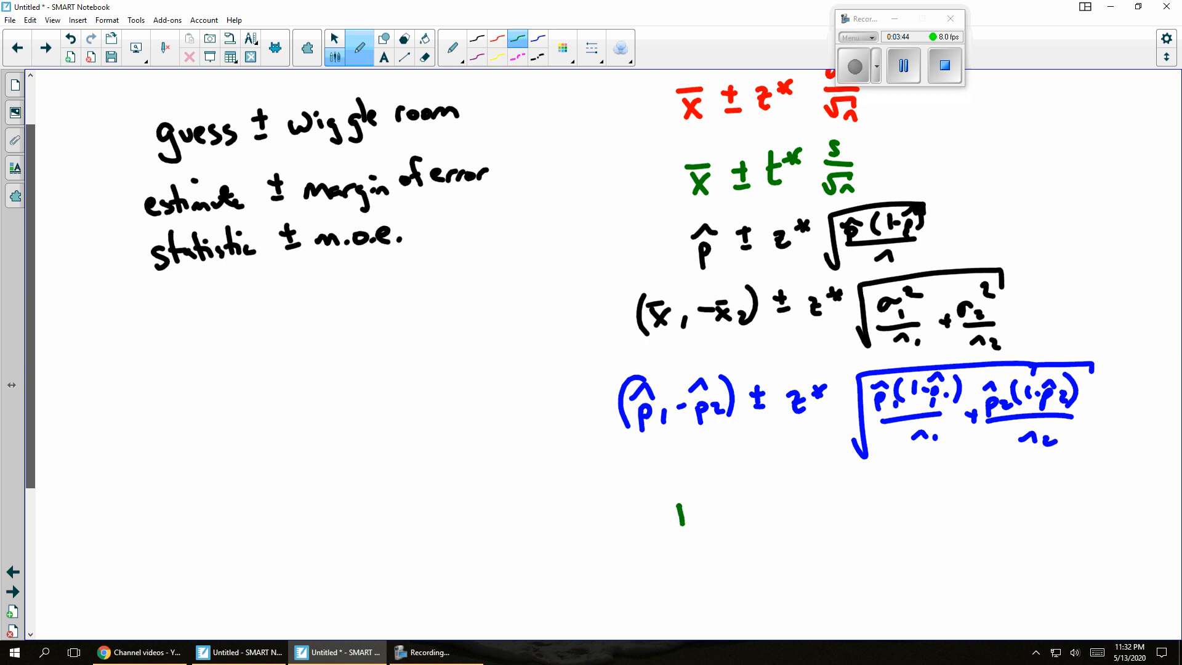
pyautogui.moveTo(678, 517); pyautogui.dragTo(761, 527)
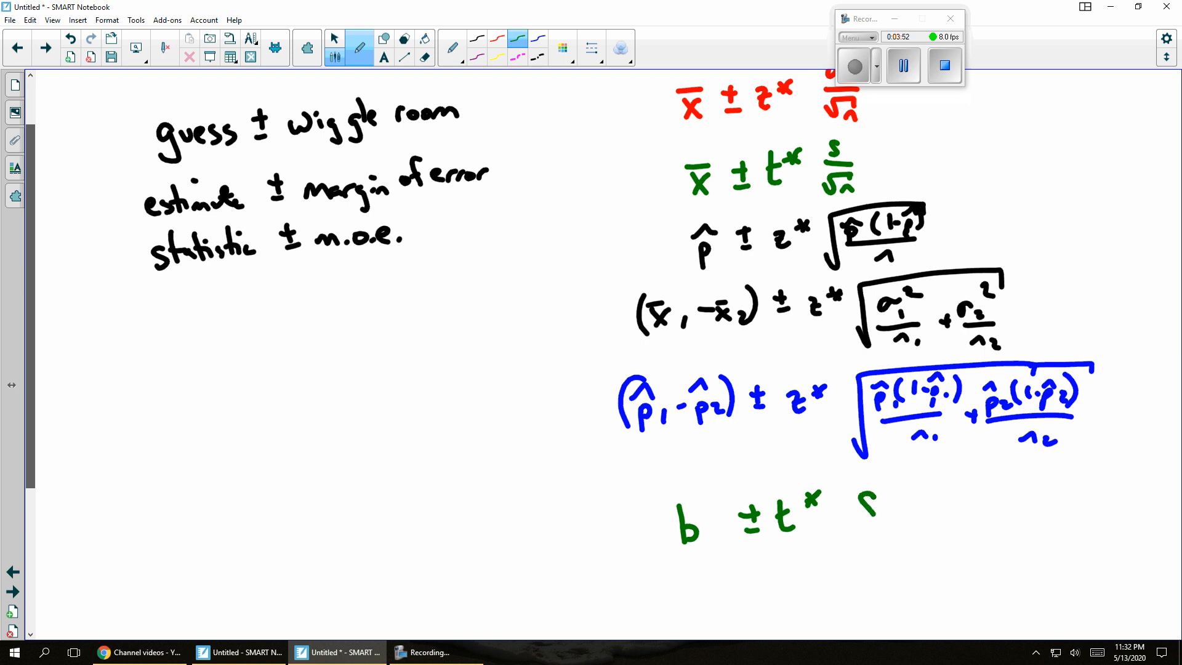
pyautogui.moveTo(851, 497); pyautogui.dragTo(927, 527)
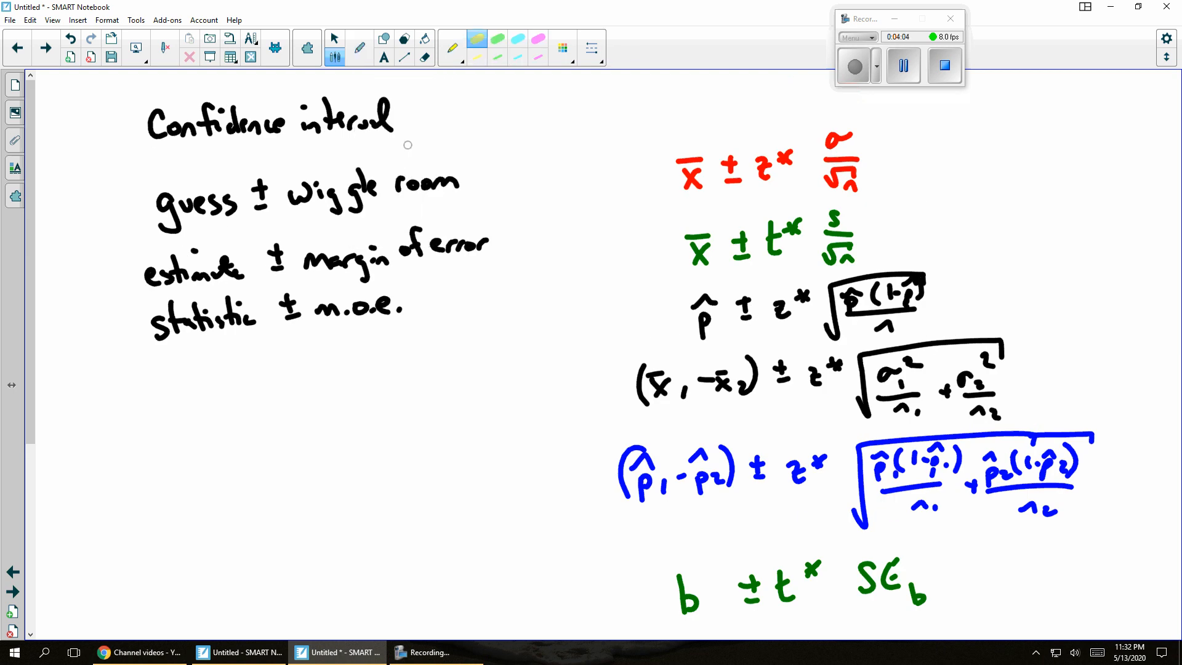
# - Highlight estimate, ±, critical value and standard error columns in color, adding blue arrows above
pyautogui.click(686, 171)
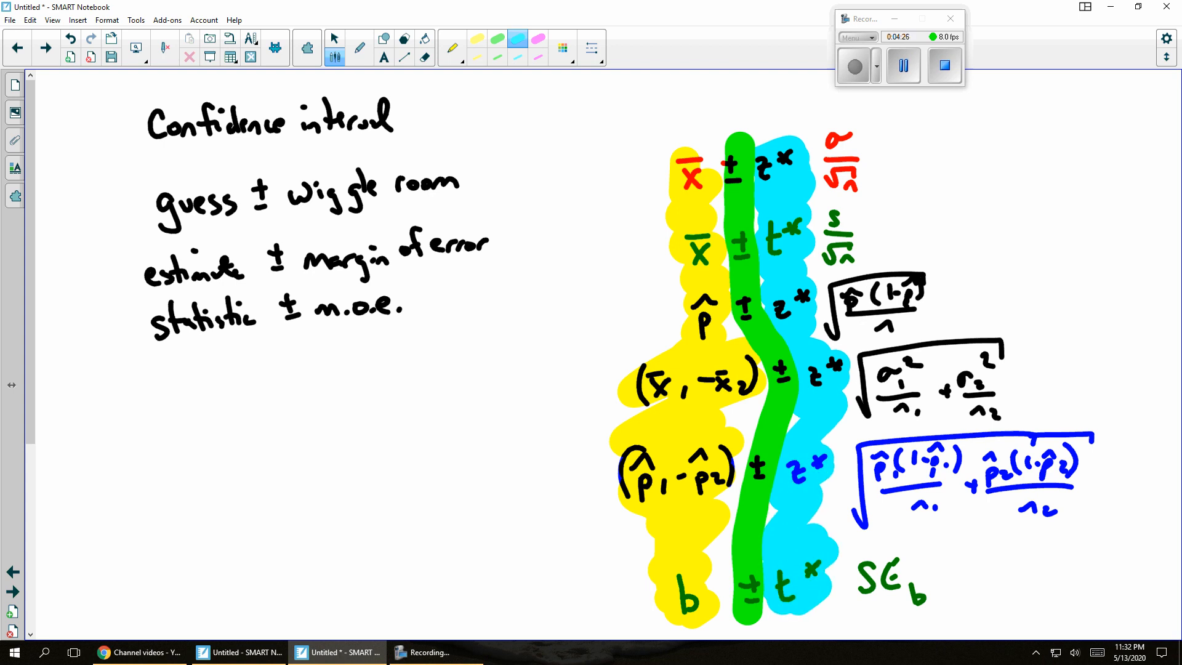
pyautogui.click(560, 49)
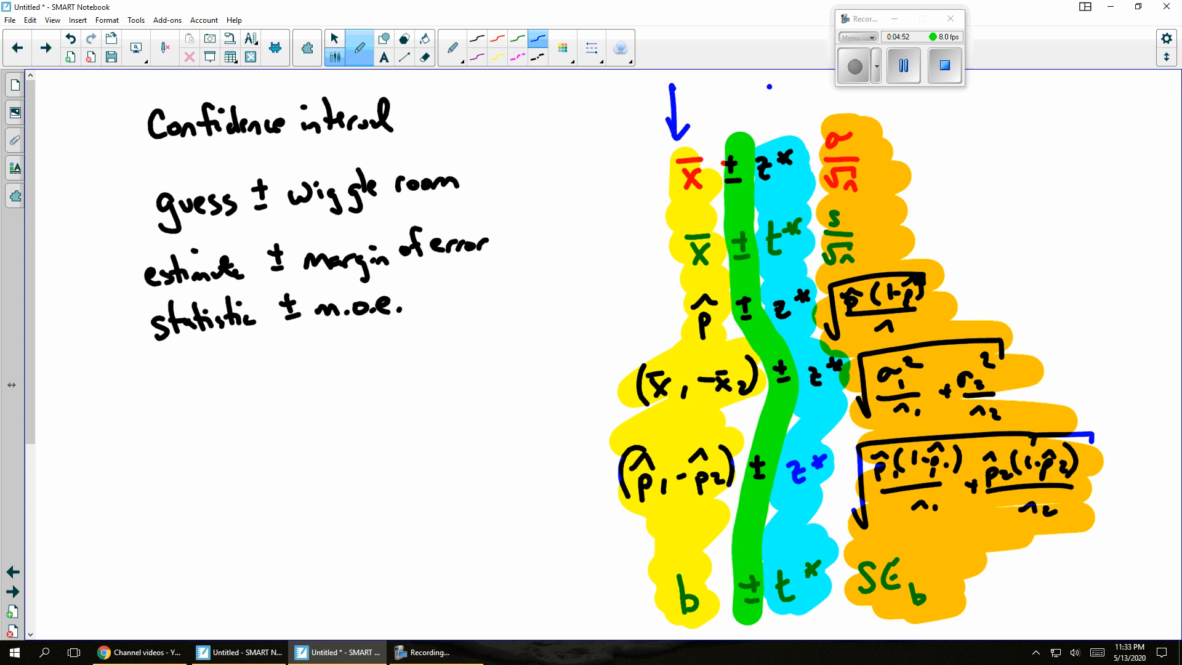
pyautogui.moveTo(779, 90); pyautogui.dragTo(776, 128)
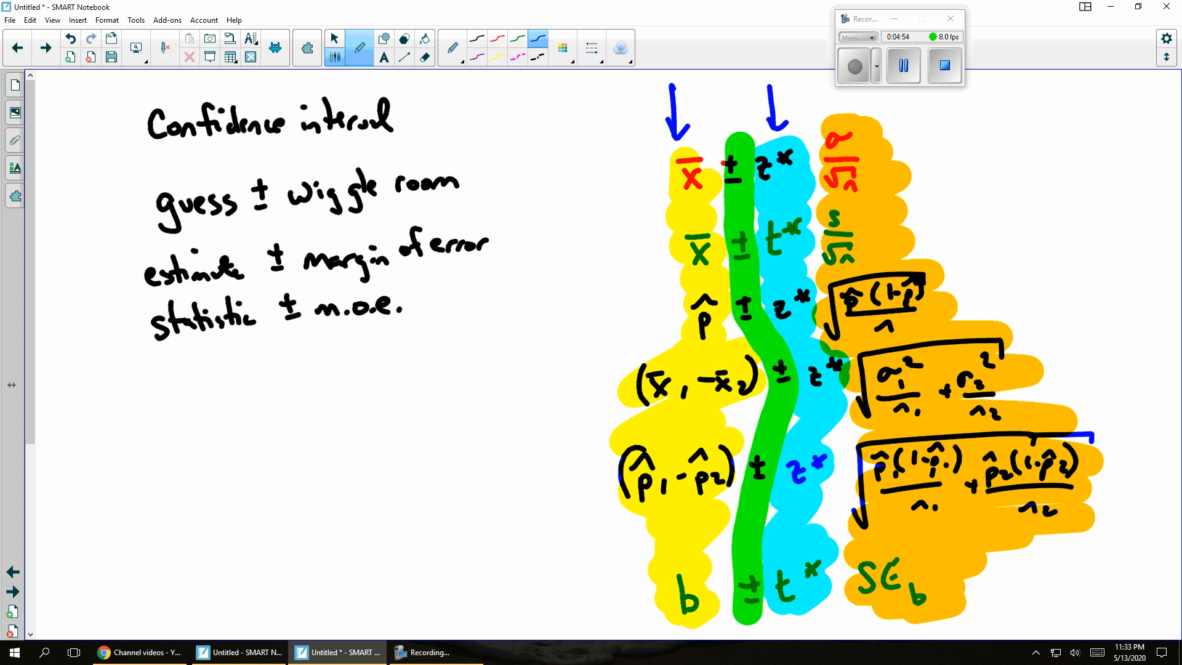
pyautogui.moveTo(802, 83); pyautogui.dragTo(825, 117)
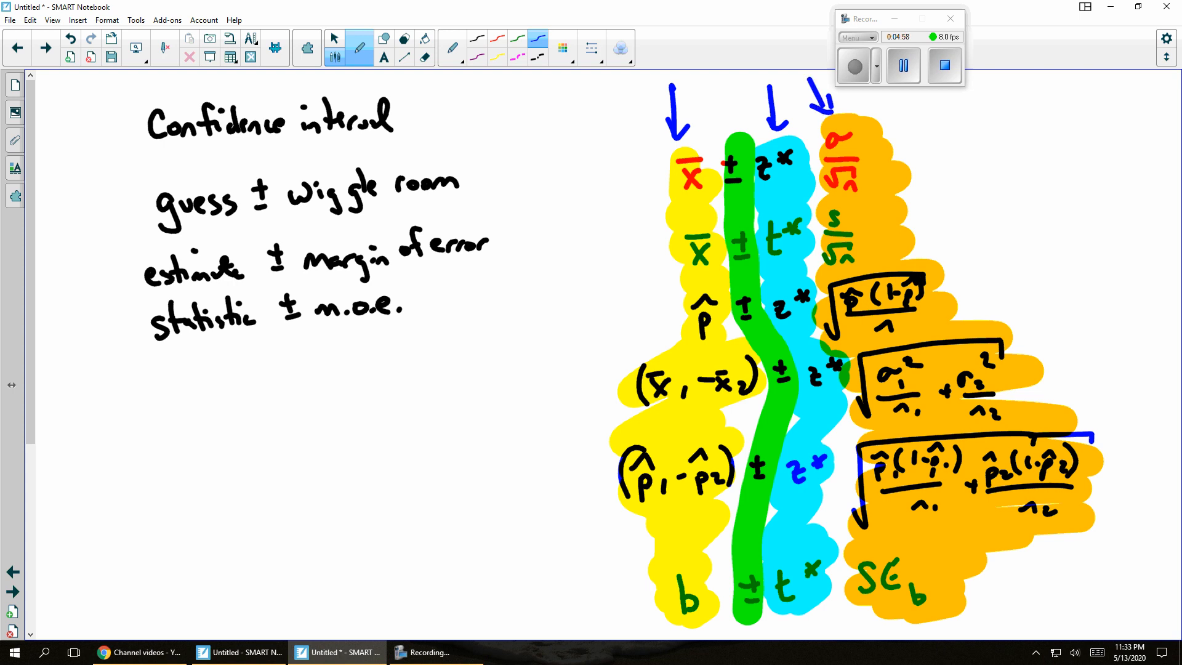